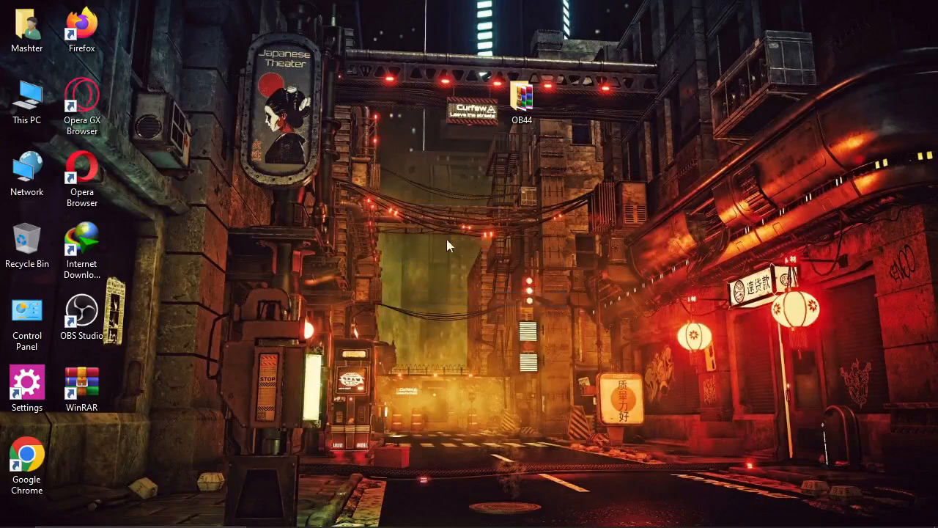
View the download links note in the OB44 folder and move SmartStacks.rar to the desktop
{"action": "double_click", "coordinate": [521, 96]}
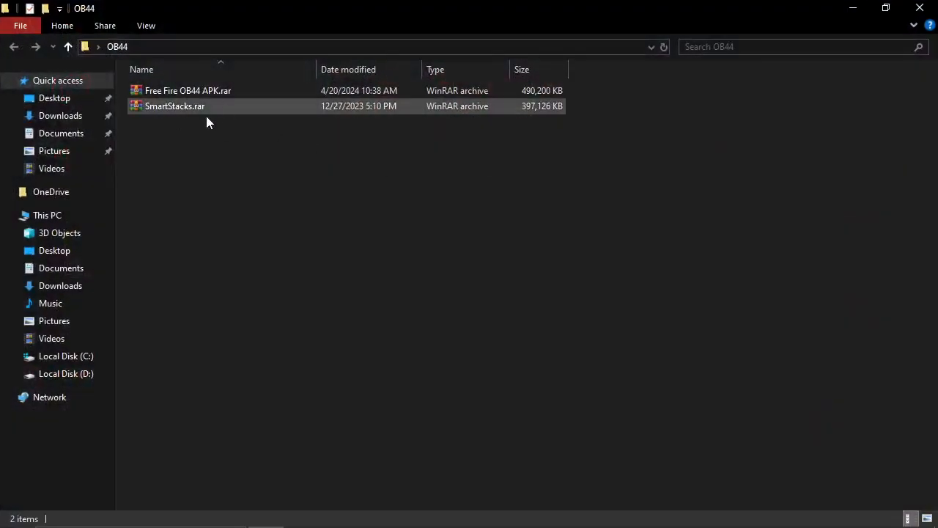
{"action": "left_click", "coordinate": [175, 106]}
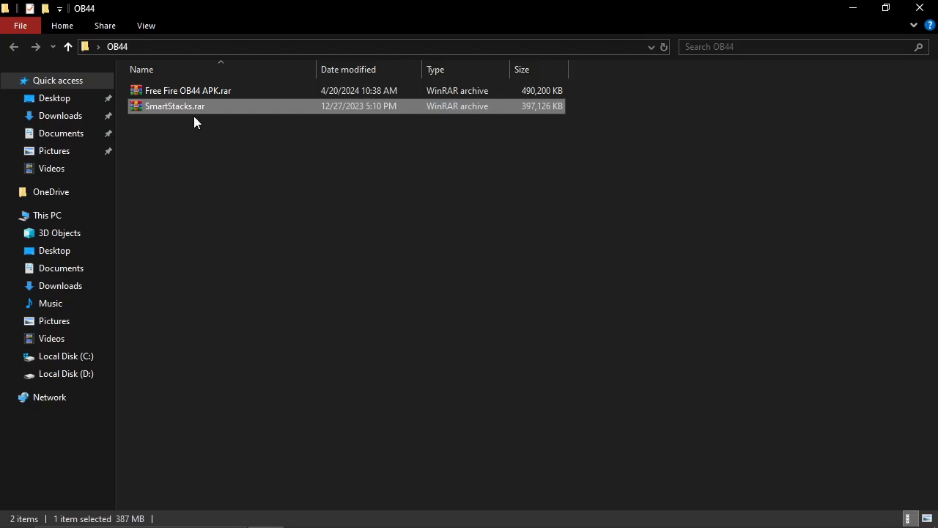
{"action": "double_click", "coordinate": [188, 91]}
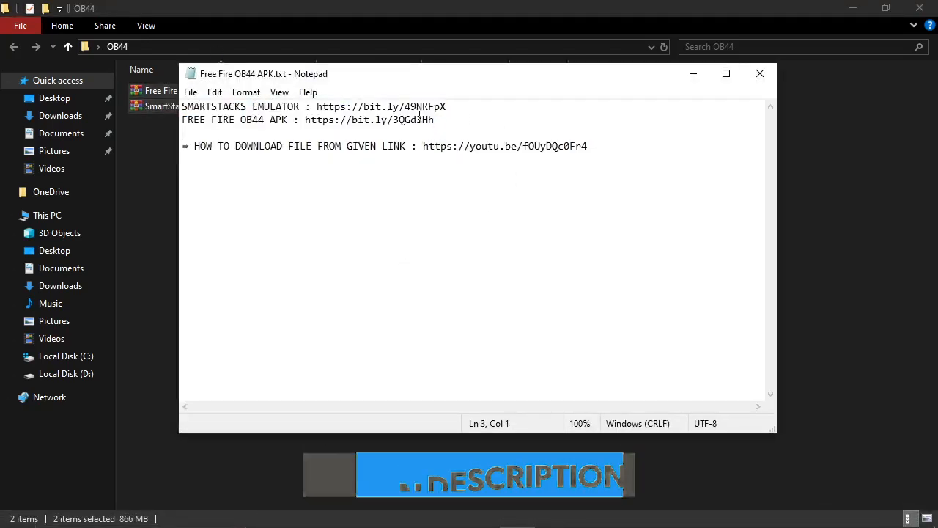
{"action": "double_click", "coordinate": [370, 120]}
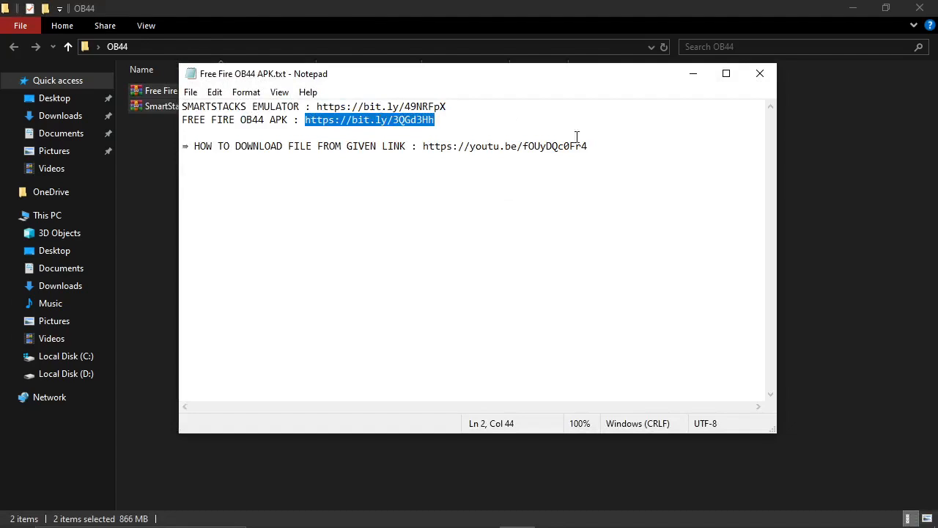
{"action": "left_click", "coordinate": [759, 74]}
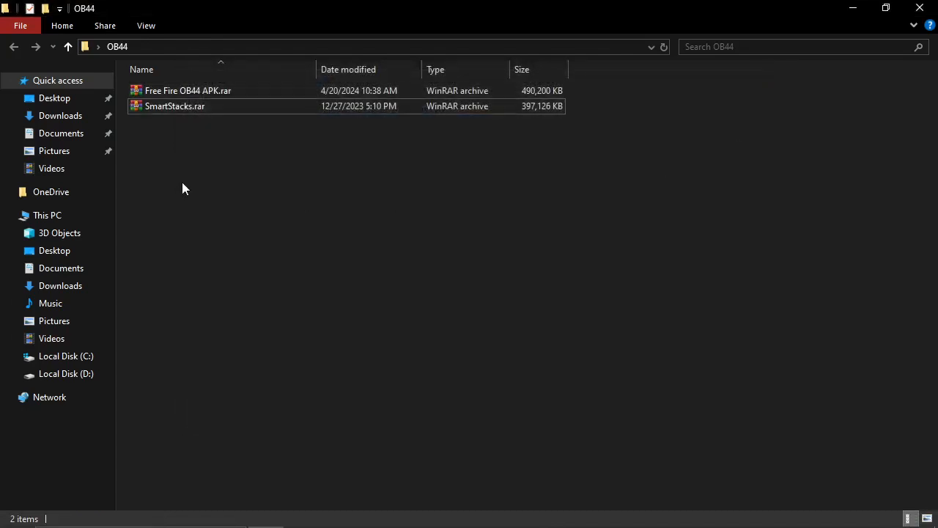
{"action": "left_click", "coordinate": [175, 106]}
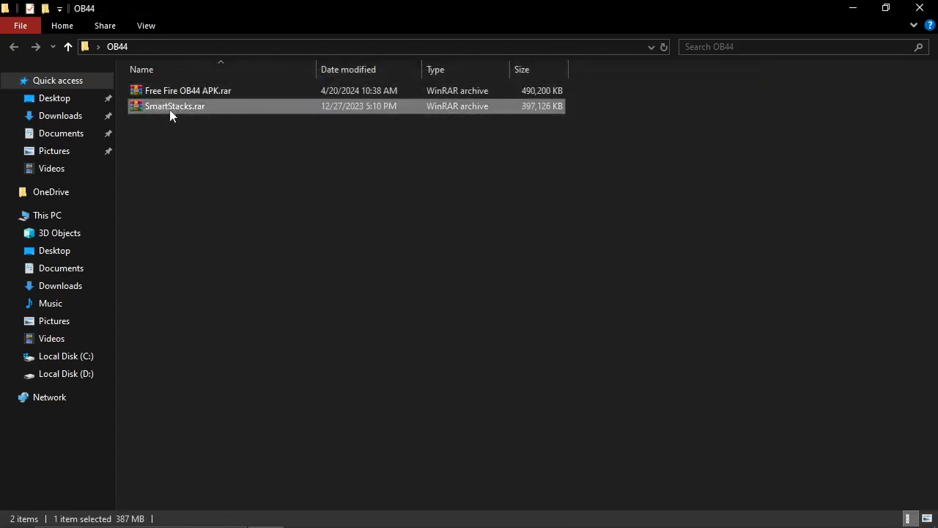
{"action": "left_click", "coordinate": [175, 106]}
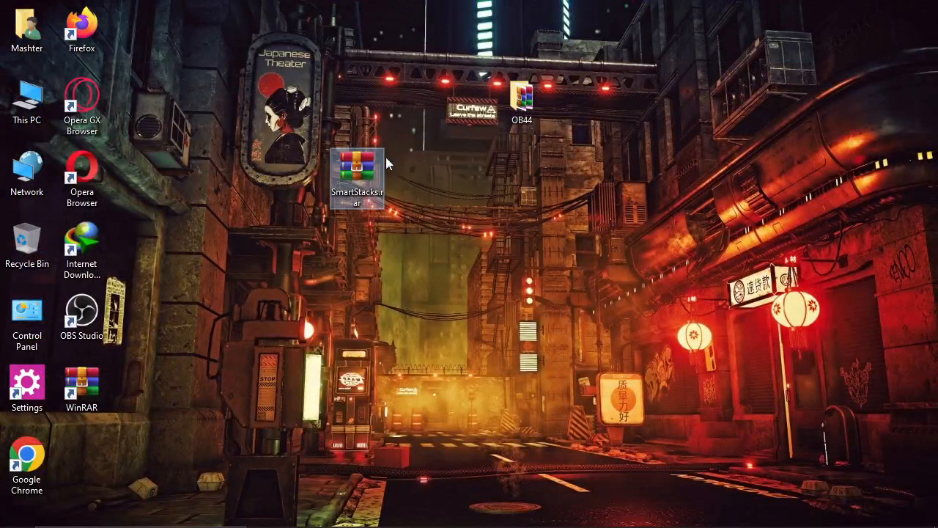
Extract SmartStacks.rar to the desktop and run ProjectTitan.exe from its Engine folder
{"action": "right_click", "coordinate": [357, 173]}
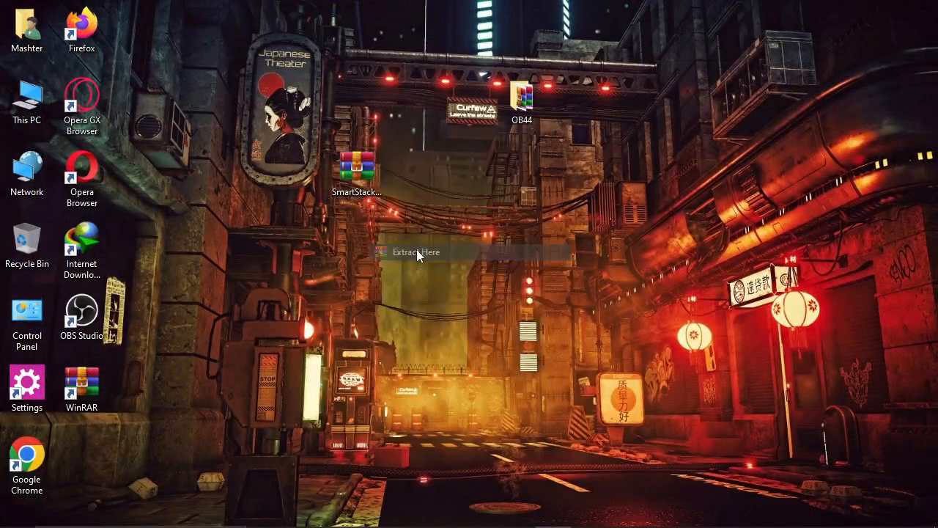
{"action": "left_click", "coordinate": [417, 252]}
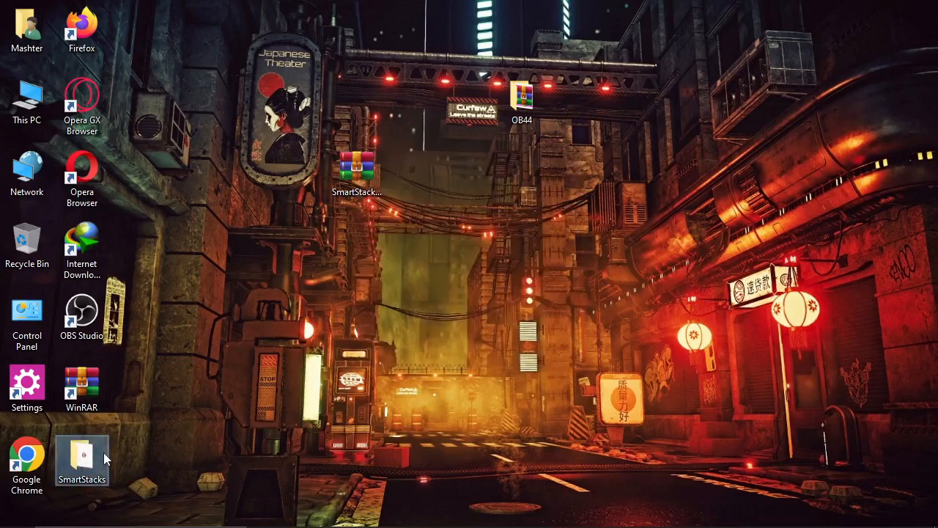
{"action": "double_click", "coordinate": [82, 454]}
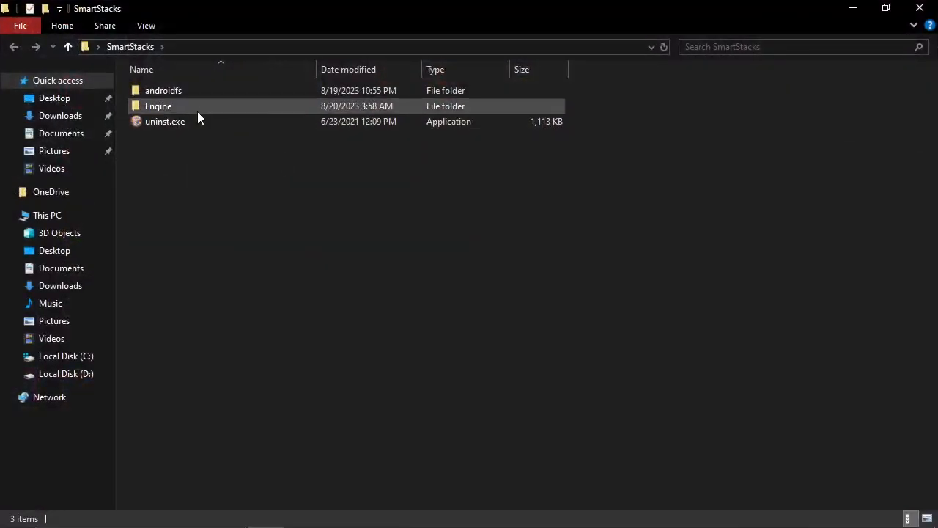
{"action": "double_click", "coordinate": [158, 105]}
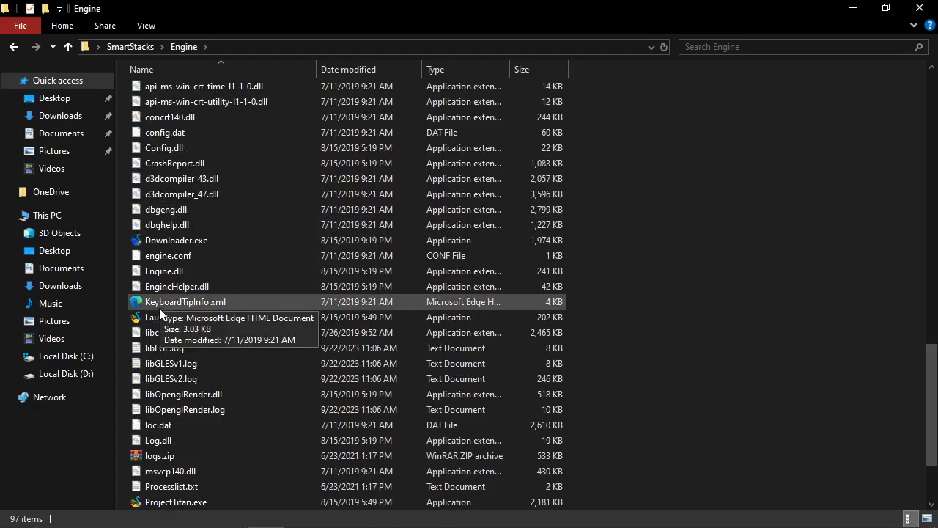
{"action": "right_click", "coordinate": [154, 317]}
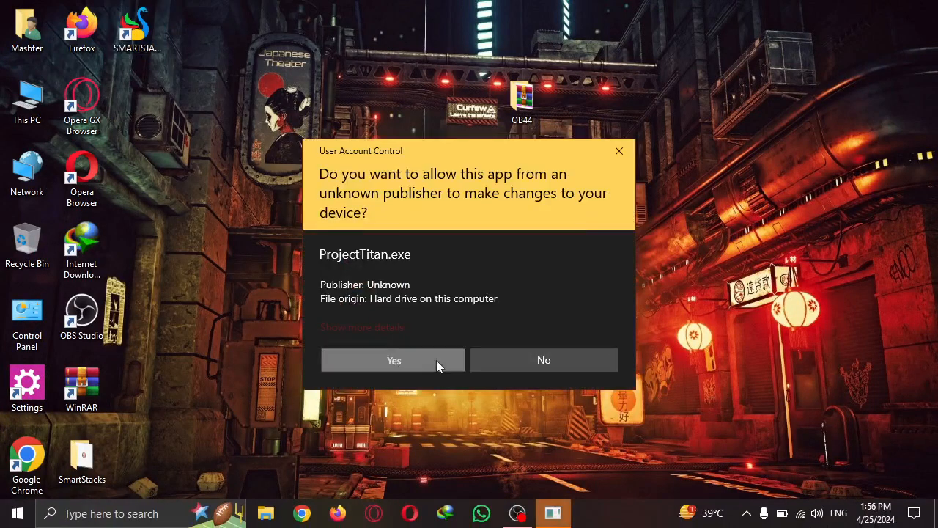
Allow ProjectTitan.exe in the User Account Control prompt so the emulator starts
{"action": "left_click", "coordinate": [393, 361]}
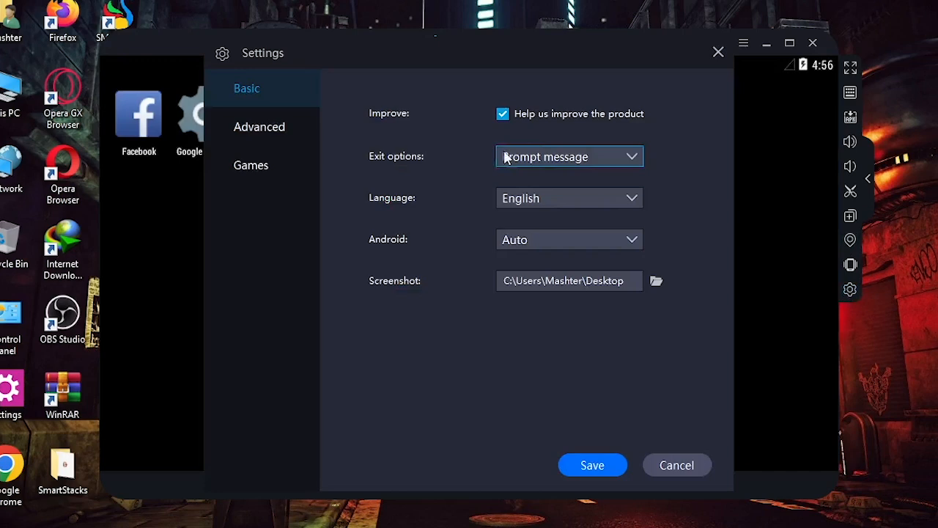
In Advanced settings, set resolution to 1280x720 (DPI 240), save and restart the emulator
{"action": "left_click", "coordinate": [259, 126]}
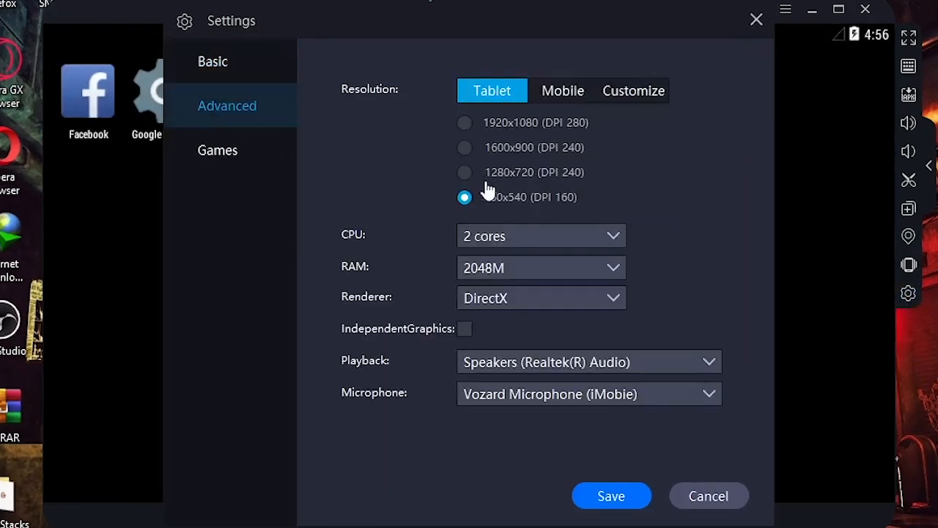
{"action": "left_click", "coordinate": [464, 171]}
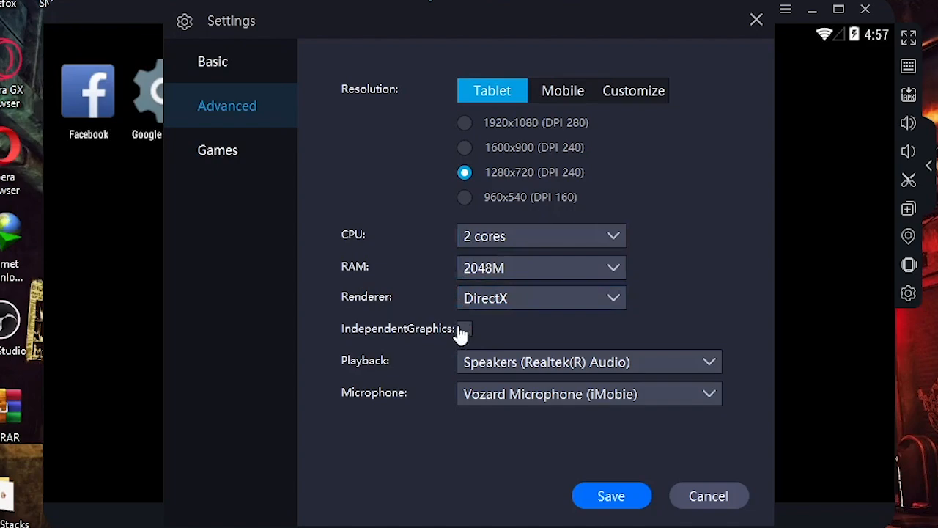
{"action": "left_click", "coordinate": [465, 328]}
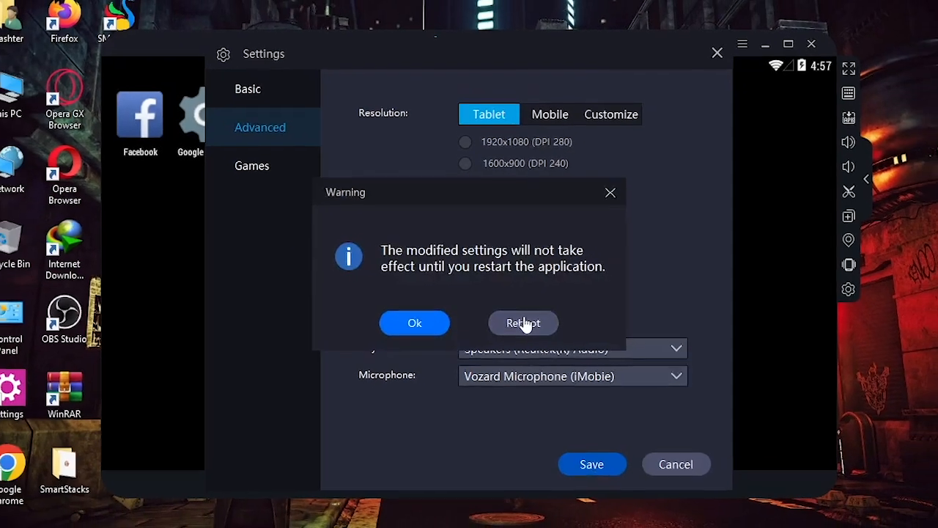
{"action": "left_click", "coordinate": [523, 323]}
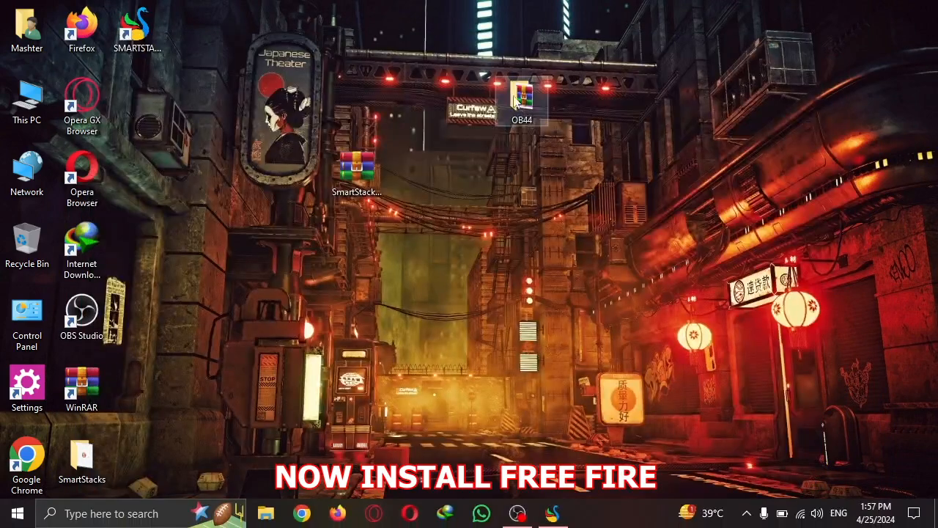
Extract Free Fire OB44 APK.rar and open the Free Fire OB44 New Update Global Version folder
{"action": "double_click", "coordinate": [522, 99]}
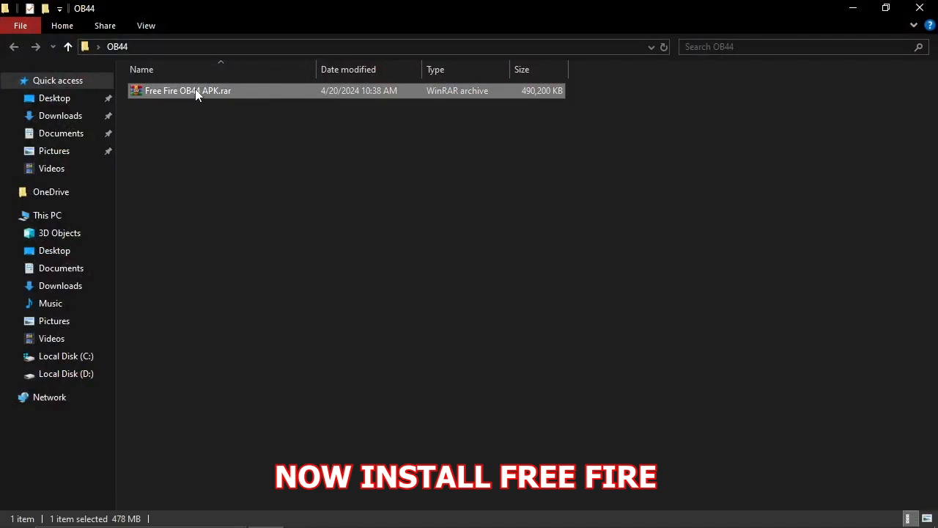
{"action": "double_click", "coordinate": [187, 91]}
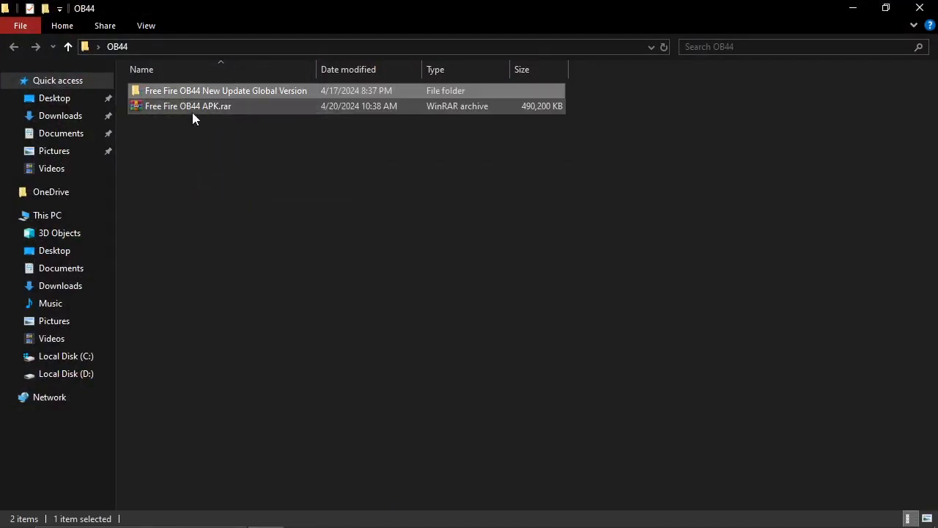
{"action": "double_click", "coordinate": [225, 91]}
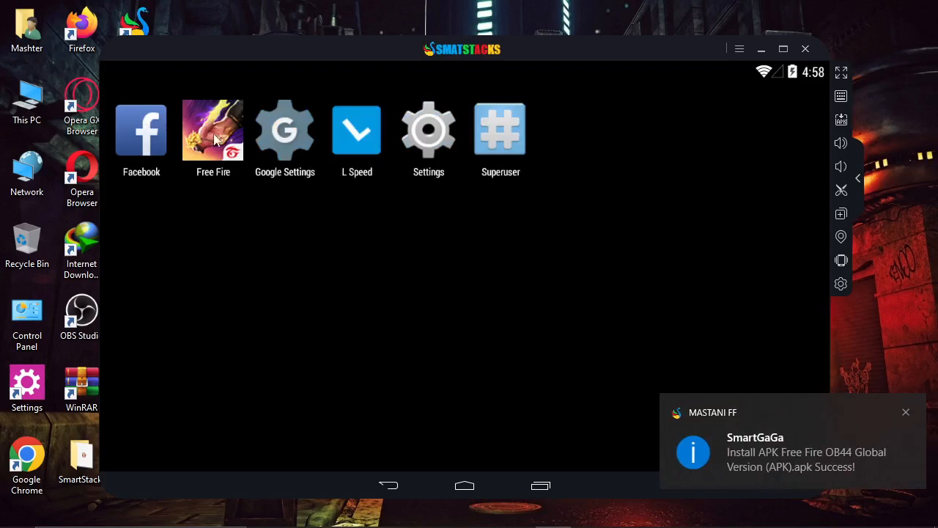
Look through the Android settings, then launch Free Fire from the home screen
{"action": "left_click", "coordinate": [428, 130]}
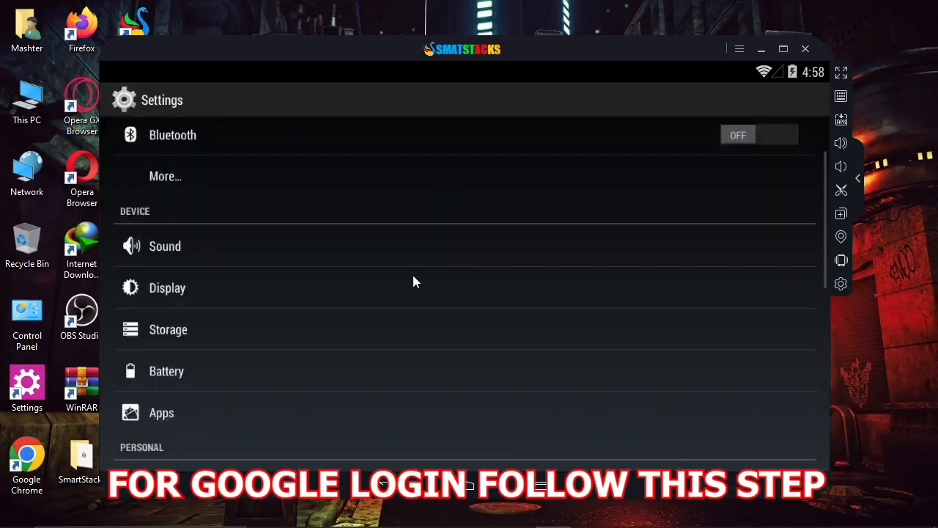
{"action": "scroll", "scroll_direction": "down", "scroll_amount": 3}
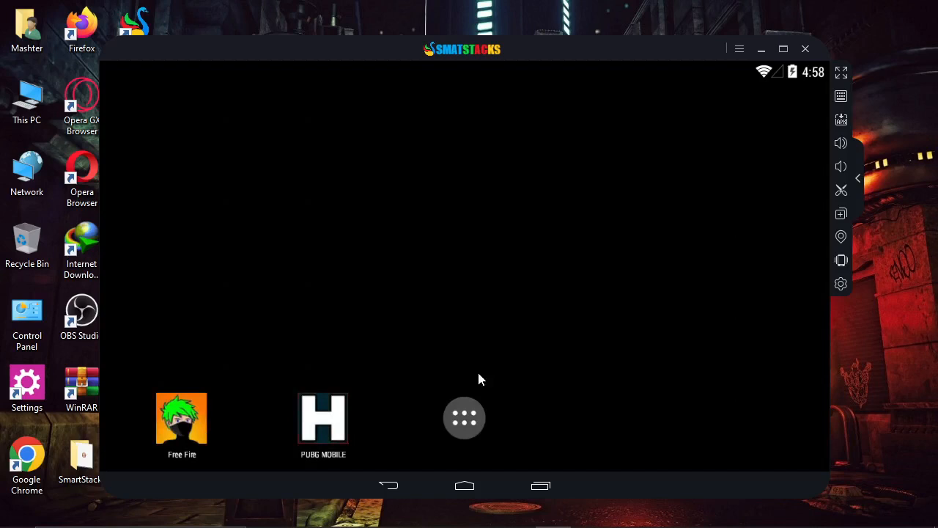
{"action": "left_click", "coordinate": [463, 417]}
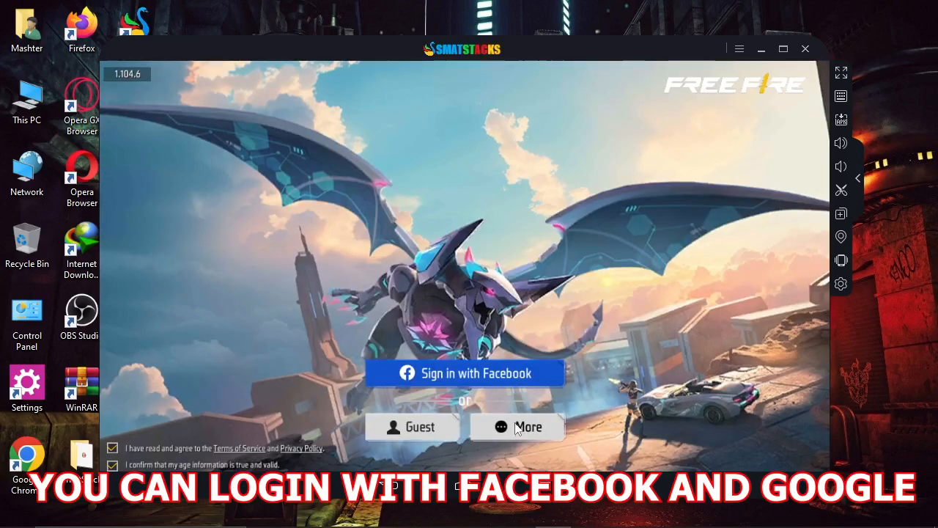
Sign in to Free Fire as a guest and open the in-game settings from the lobby
{"action": "left_click", "coordinate": [515, 426]}
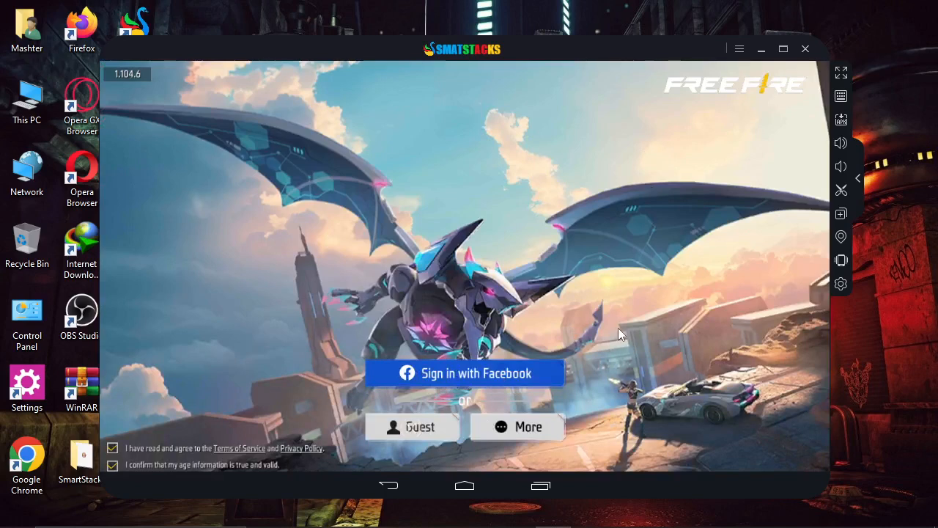
{"action": "left_click", "coordinate": [410, 426]}
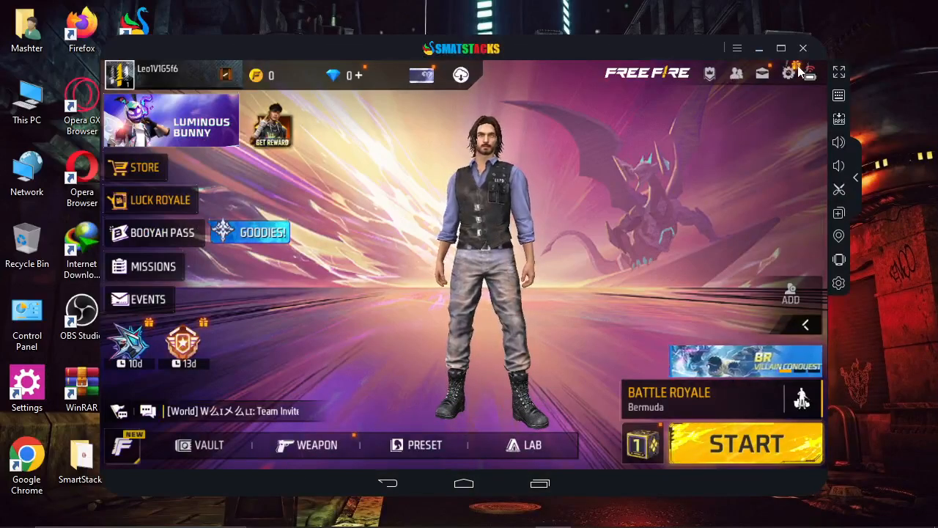
{"action": "left_click", "coordinate": [787, 73]}
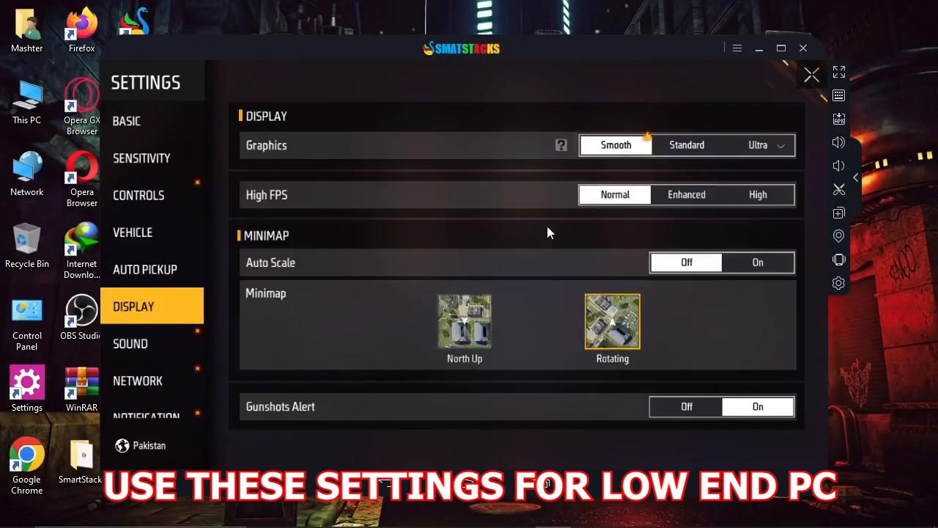
Choose Smooth graphics with Normal FPS and show the keyboard mapping over the controls
{"action": "left_click", "coordinate": [138, 195]}
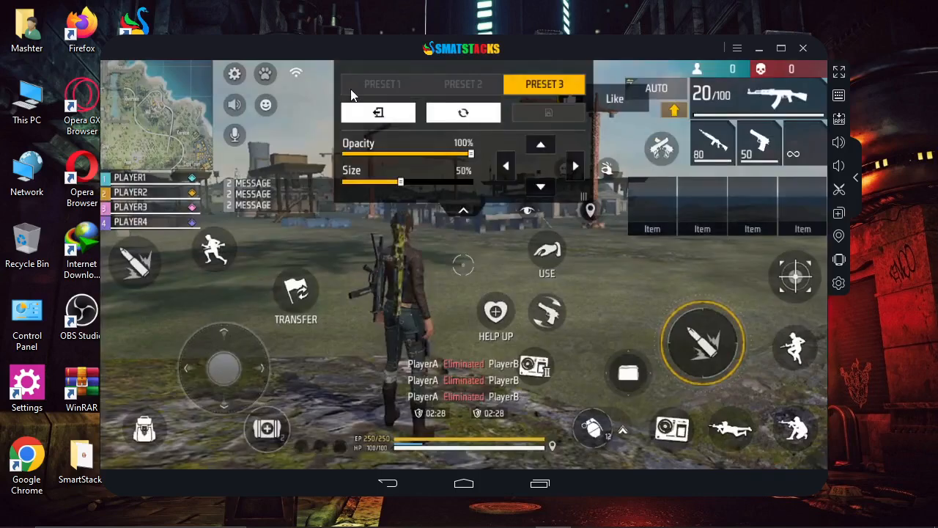
{"action": "left_click", "coordinate": [381, 83]}
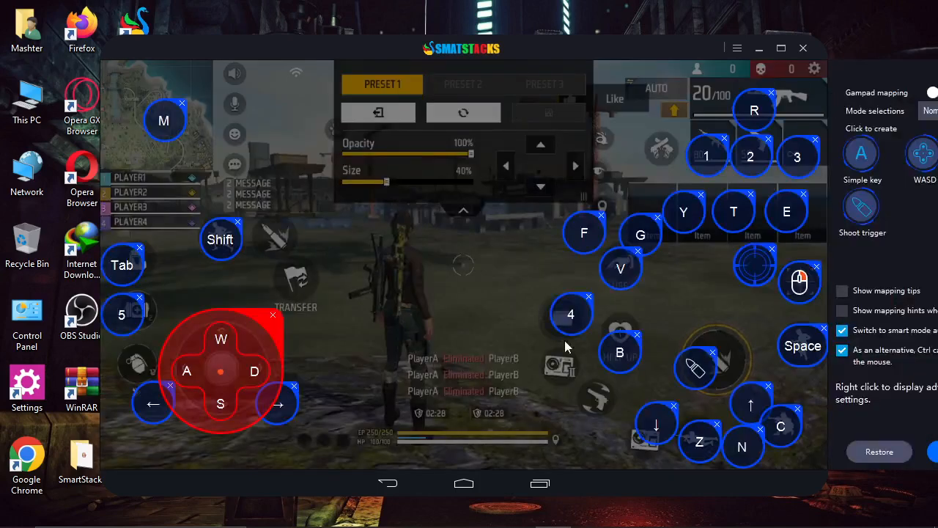